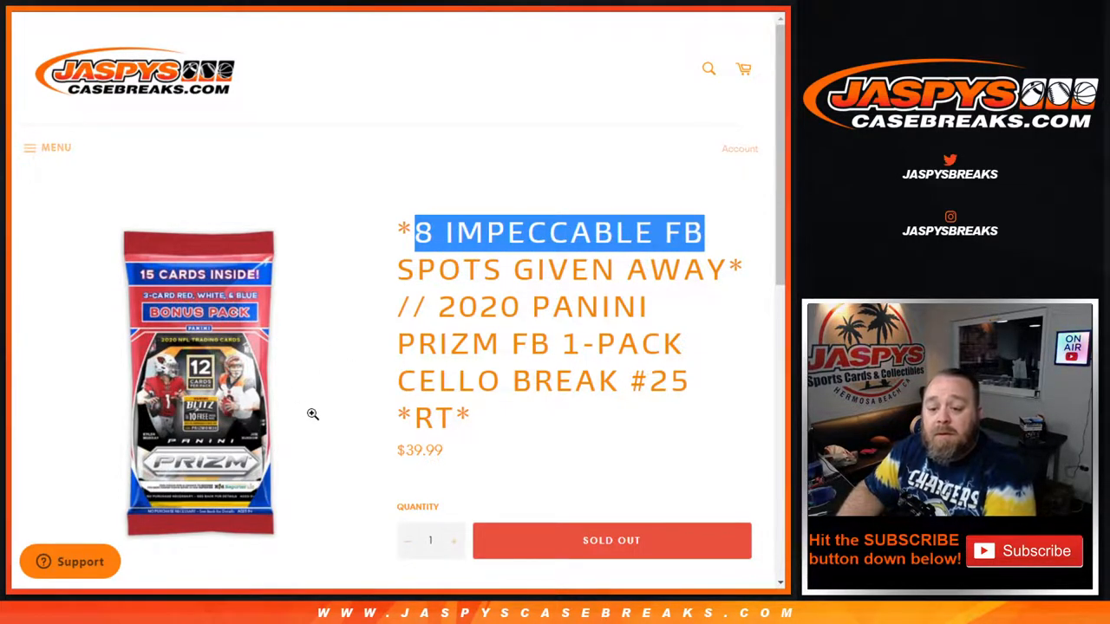
# Scroll through the customer names and NFL team lists in the randomizer.
pyautogui.scroll(-3)
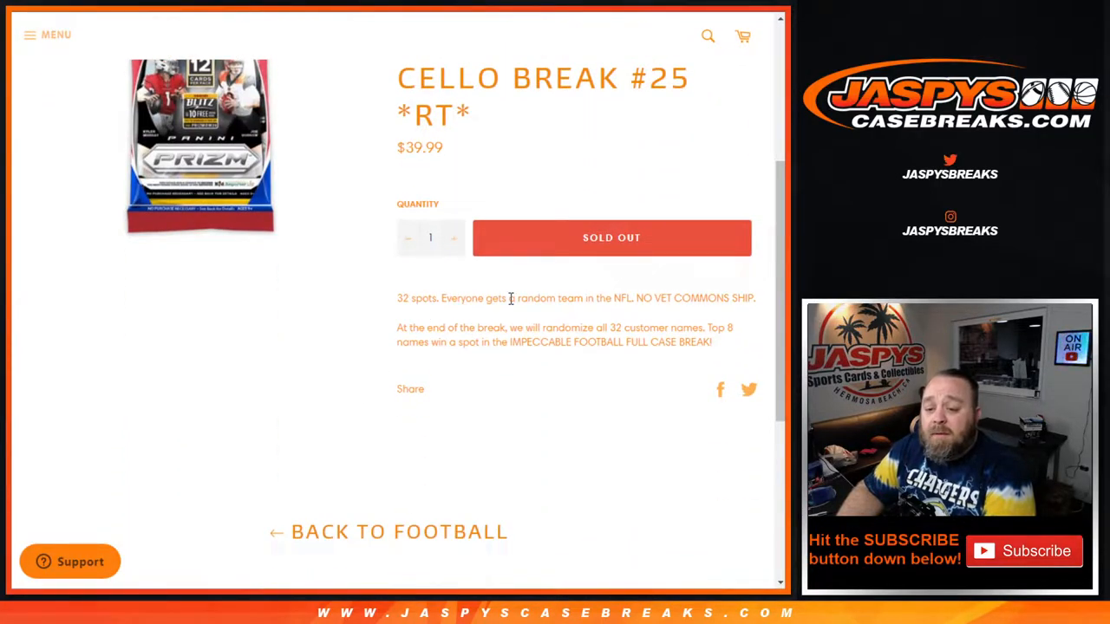
pyautogui.moveTo(714, 317)
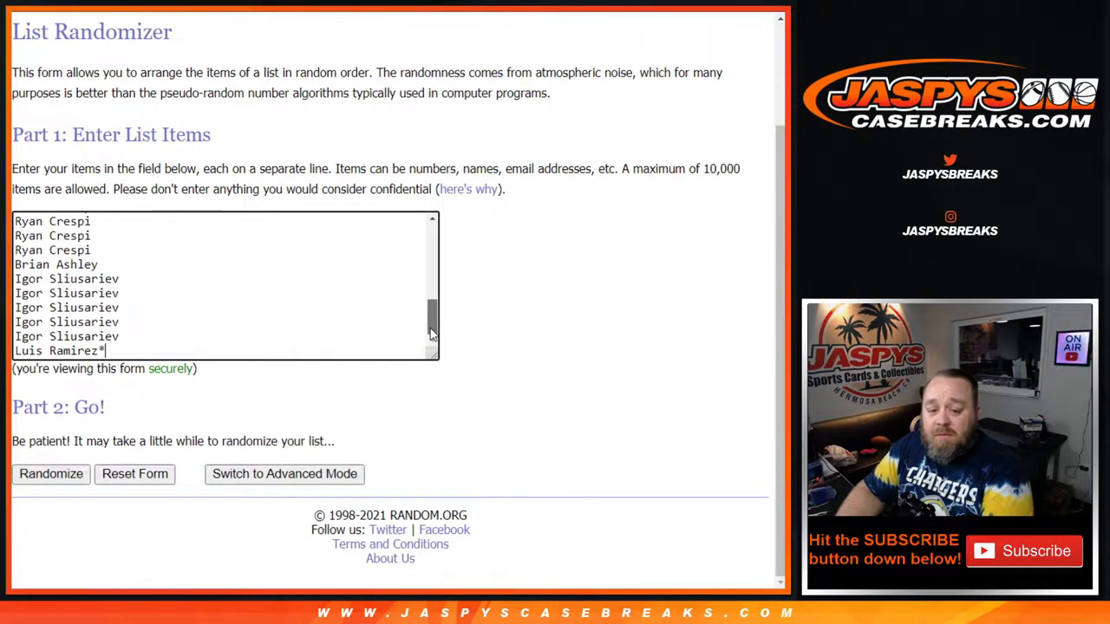
pyautogui.scroll(3)
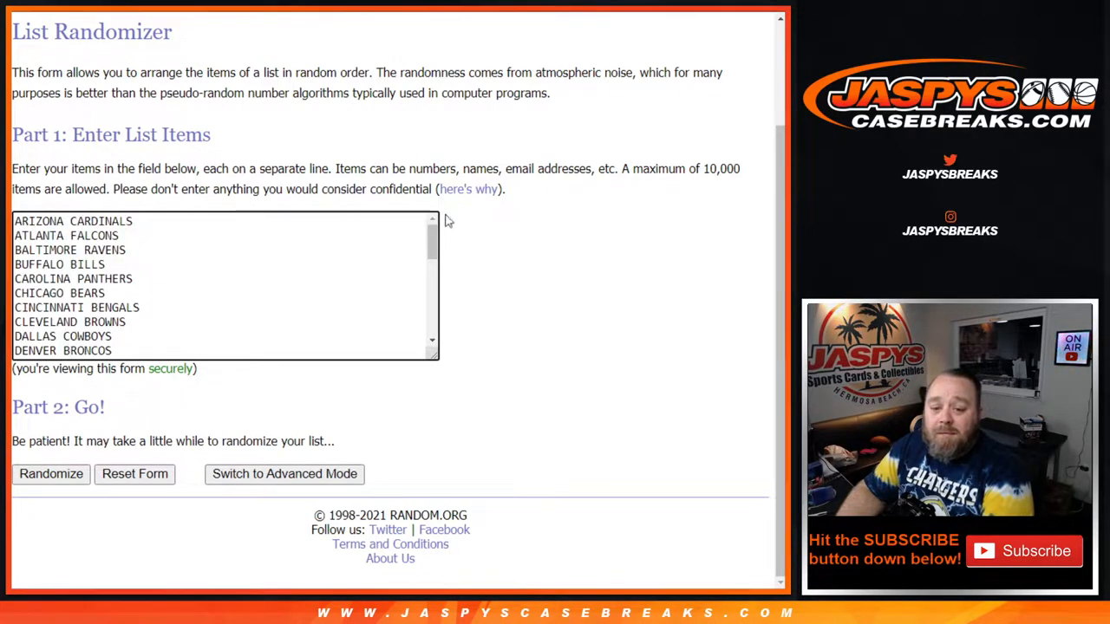
pyautogui.scroll(-3)
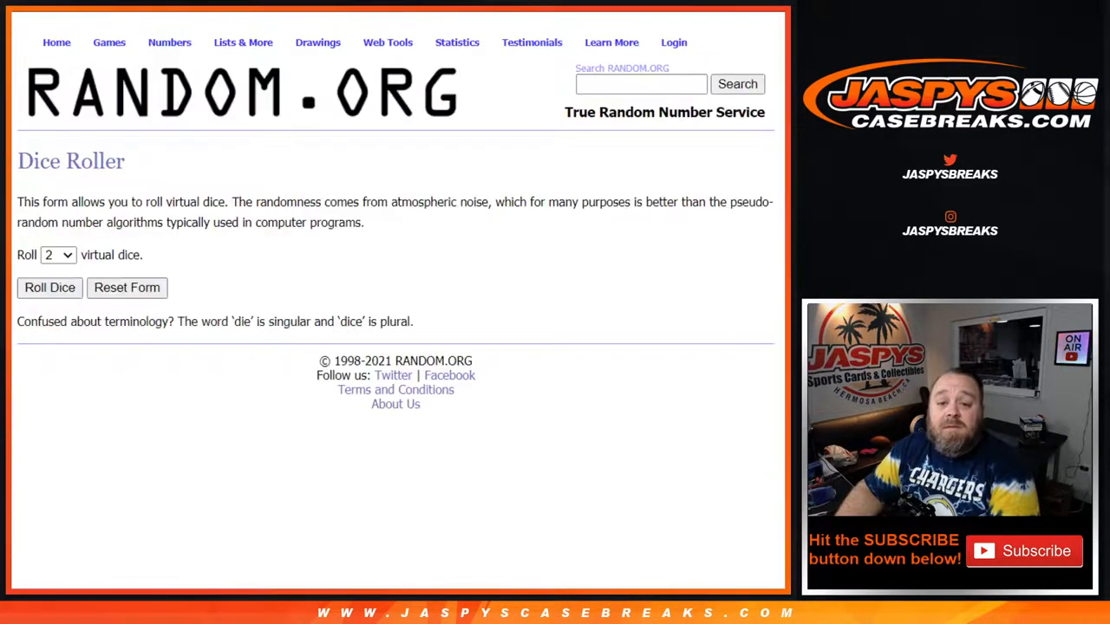
# Randomize the 32 customer names, then reshuffle them twice more with Again!
pyautogui.click(50, 287)
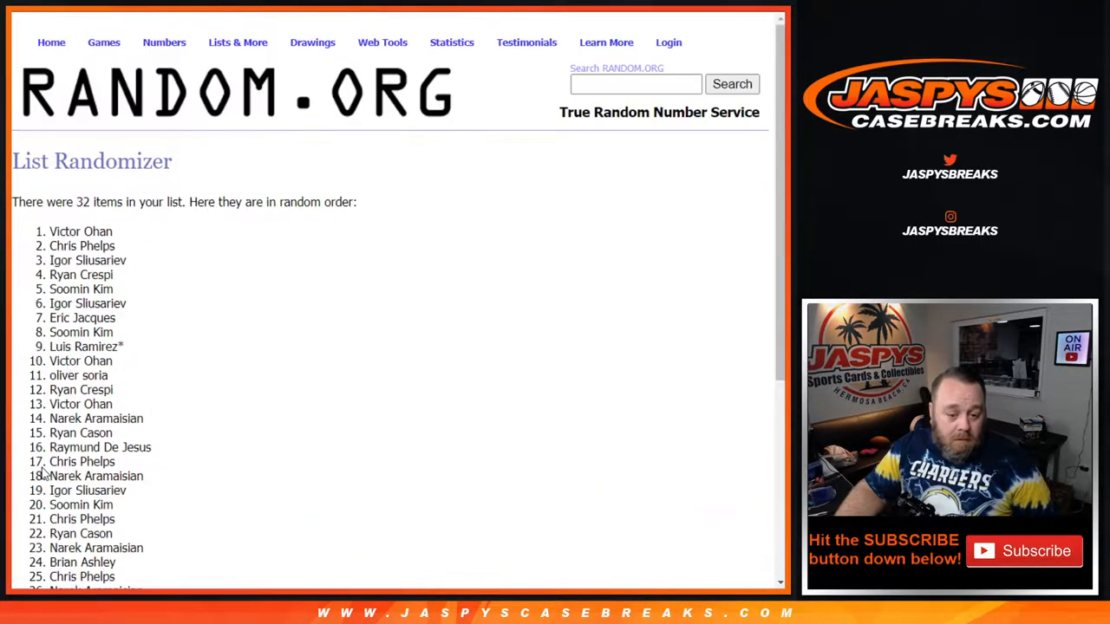
pyautogui.scroll(-3)
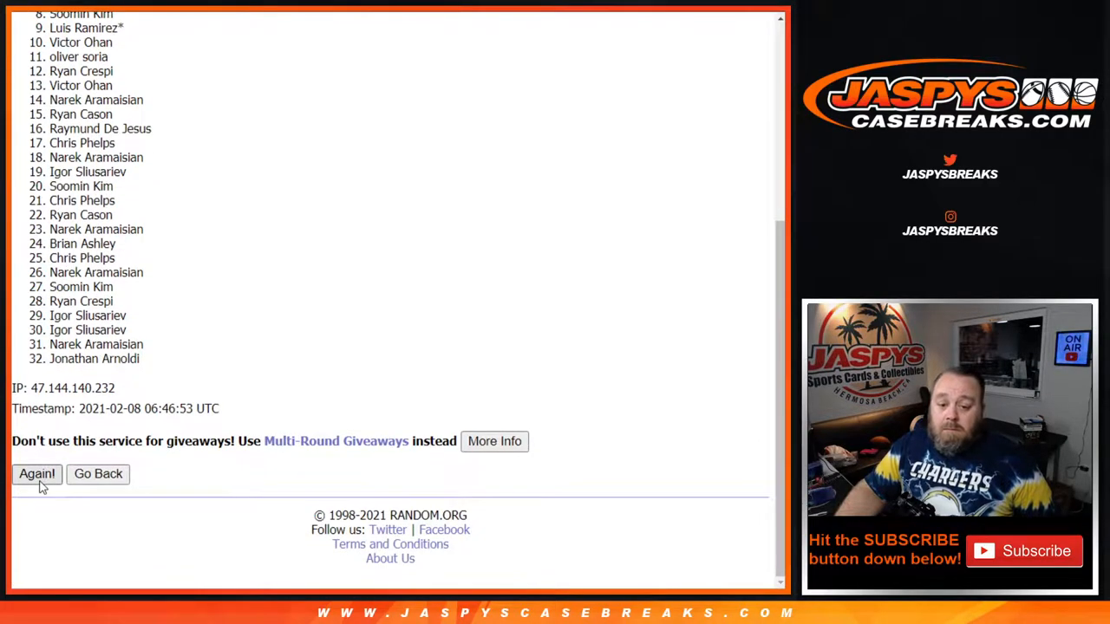
pyautogui.click(36, 474)
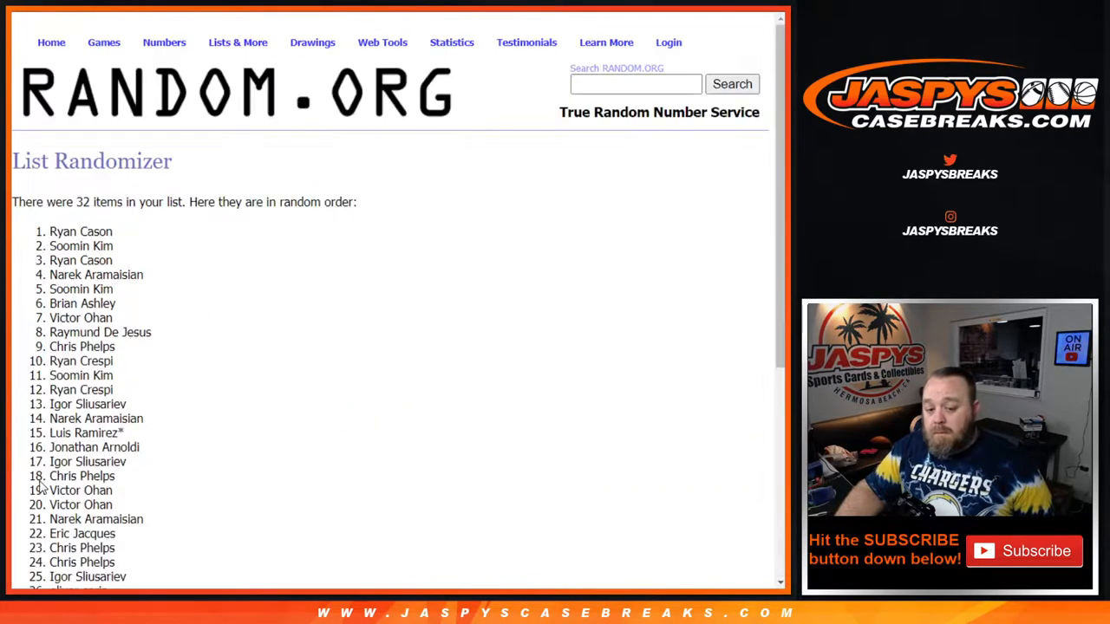
pyautogui.scroll(-3)
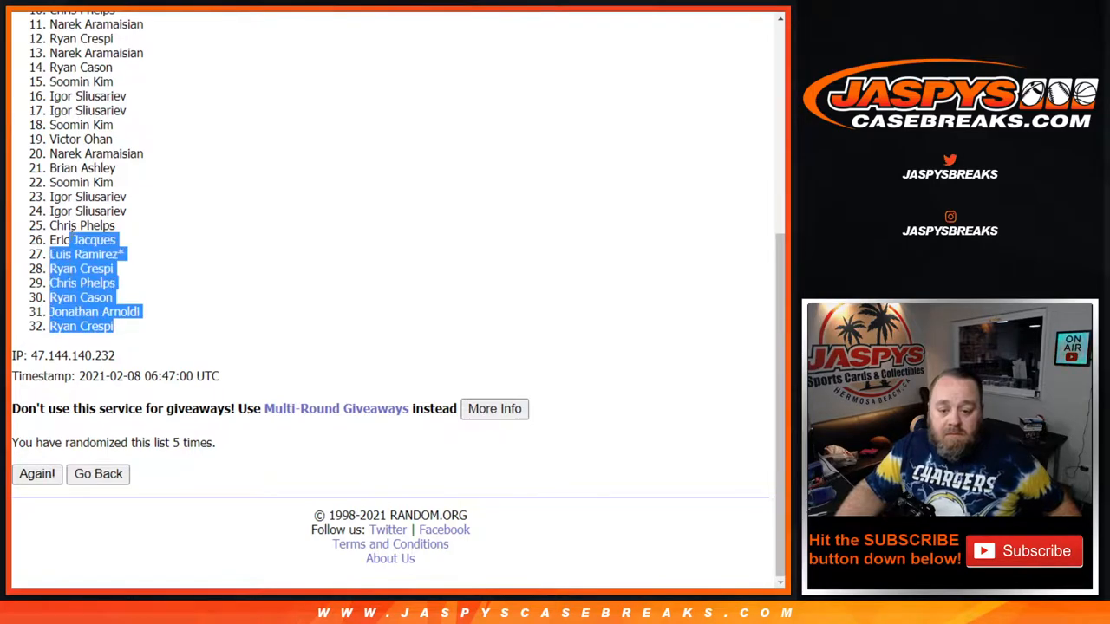
pyautogui.click(36, 474)
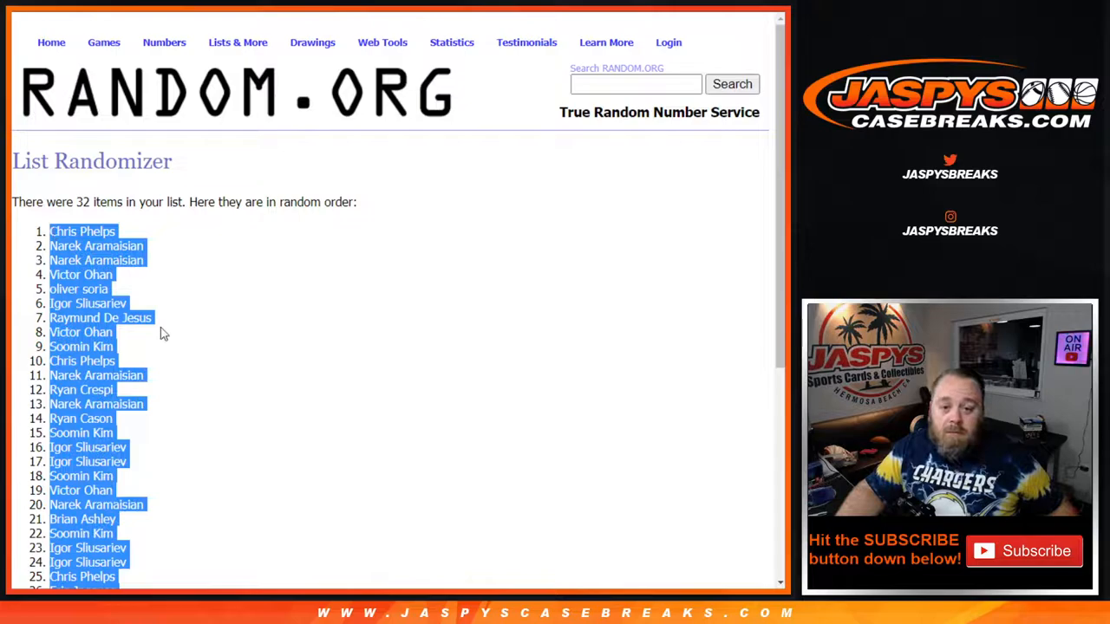
pyautogui.scroll(-3)
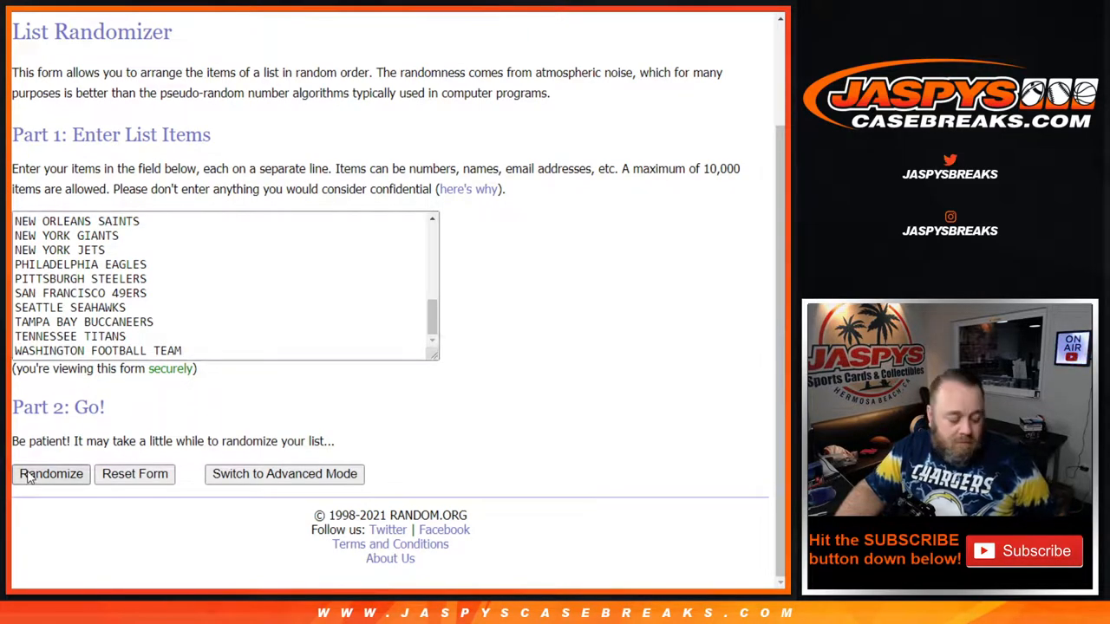
# Shuffle the 32 NFL teams three times and select the whole randomized team list.
pyautogui.click(50, 473)
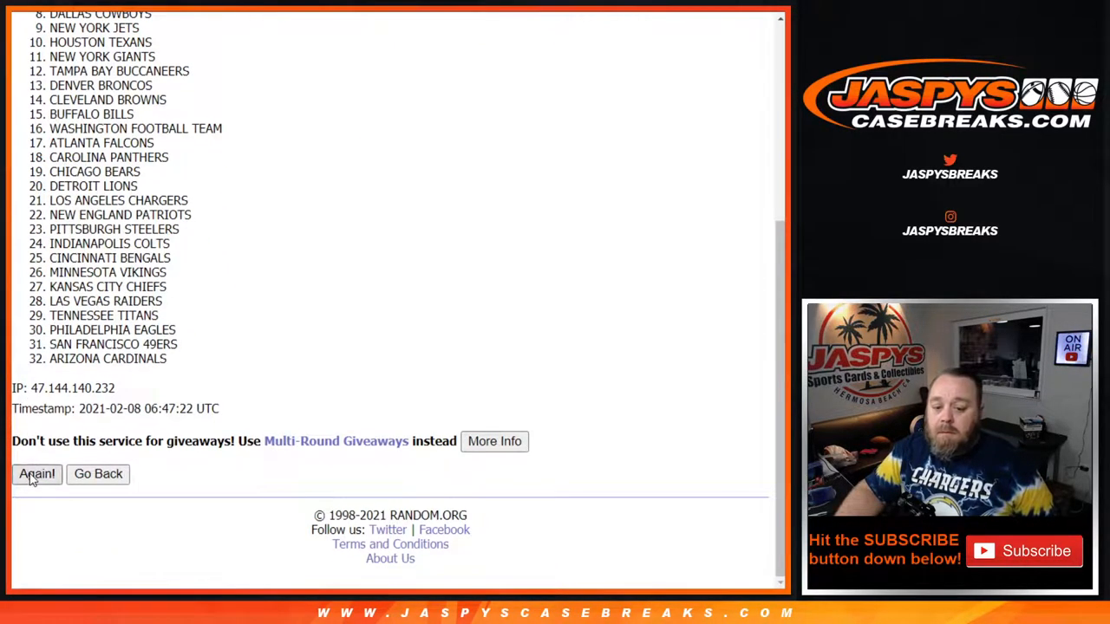
pyautogui.click(37, 473)
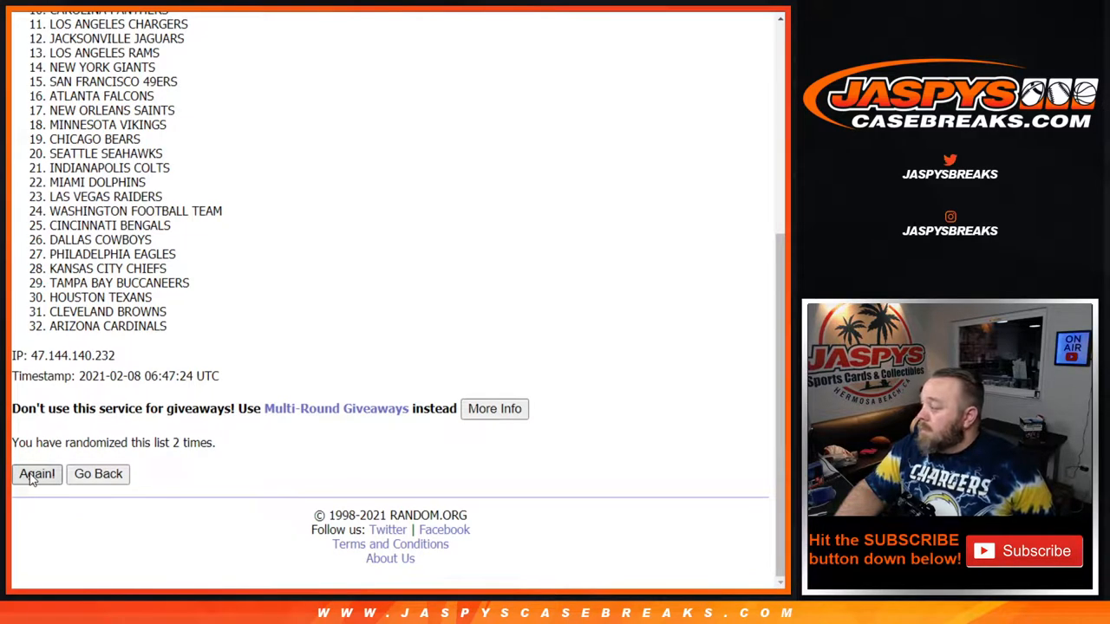
pyautogui.click(36, 474)
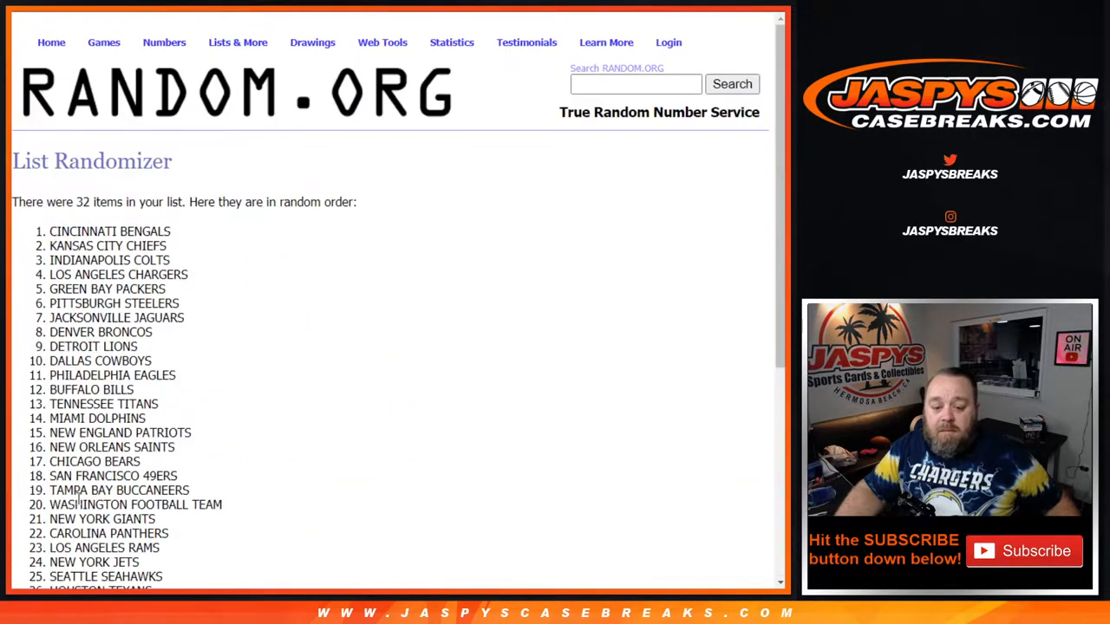
pyautogui.moveTo(50, 231); pyautogui.dragTo(183, 524)
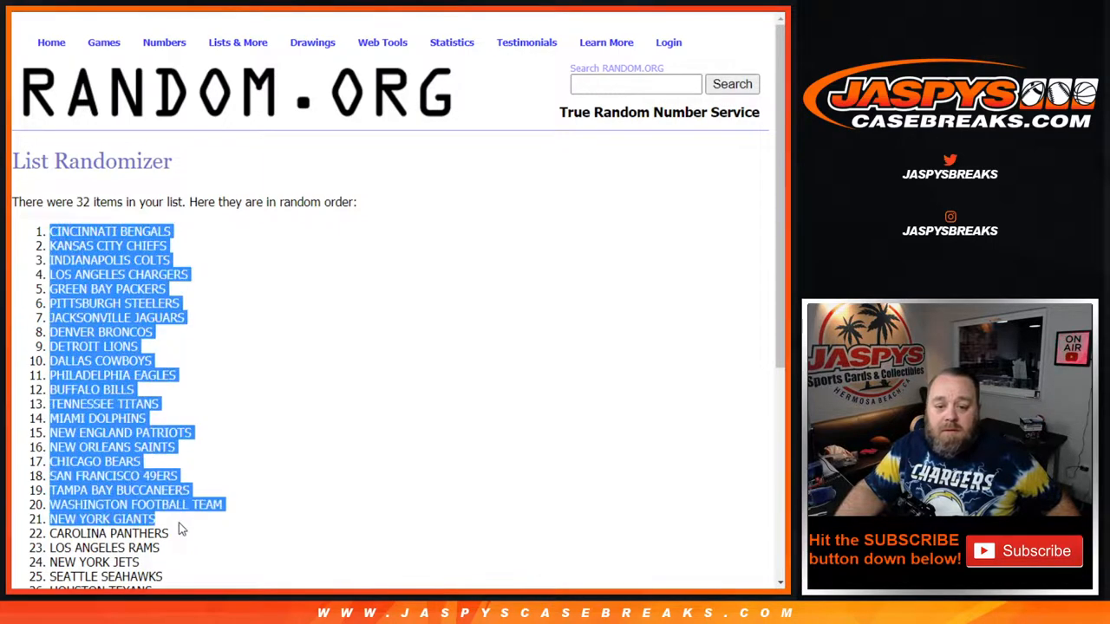
pyautogui.scroll(-3)
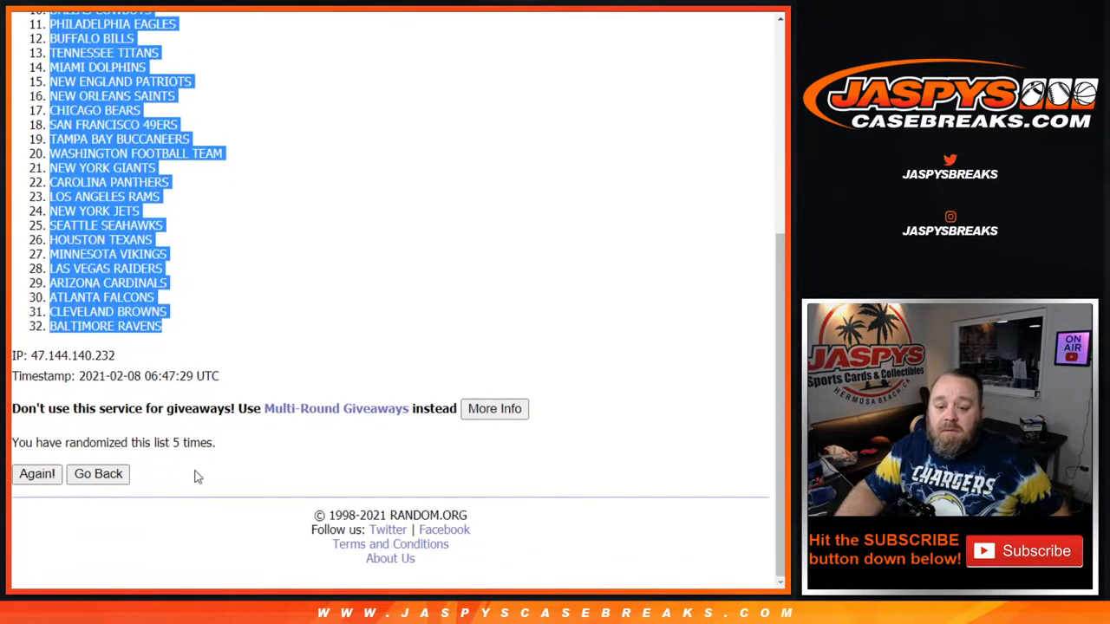
pyautogui.click(36, 474)
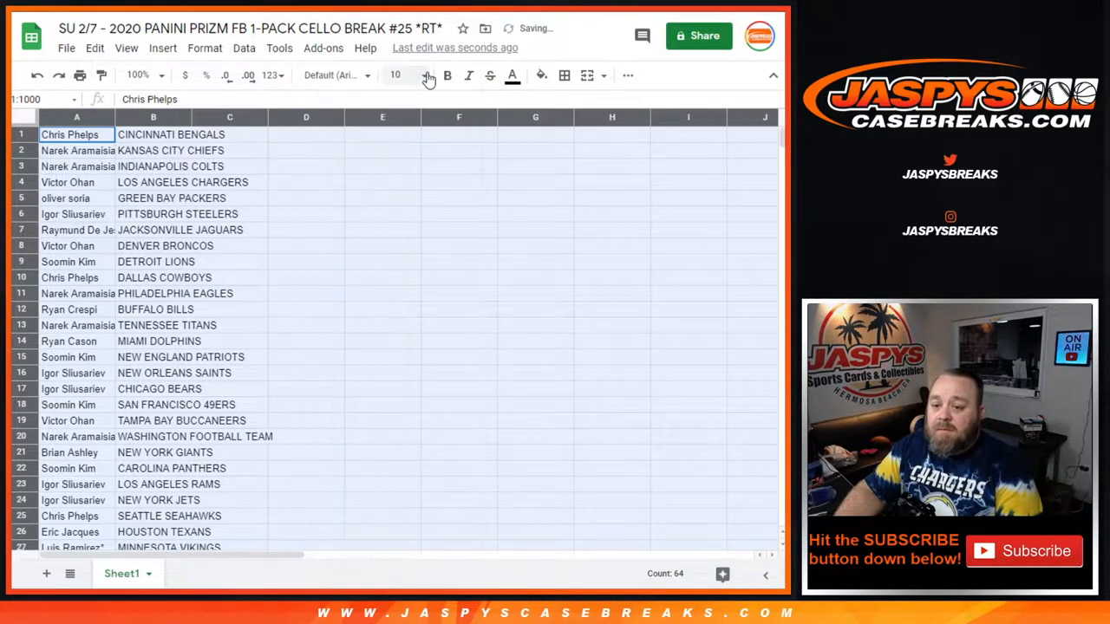
pyautogui.click(428, 78)
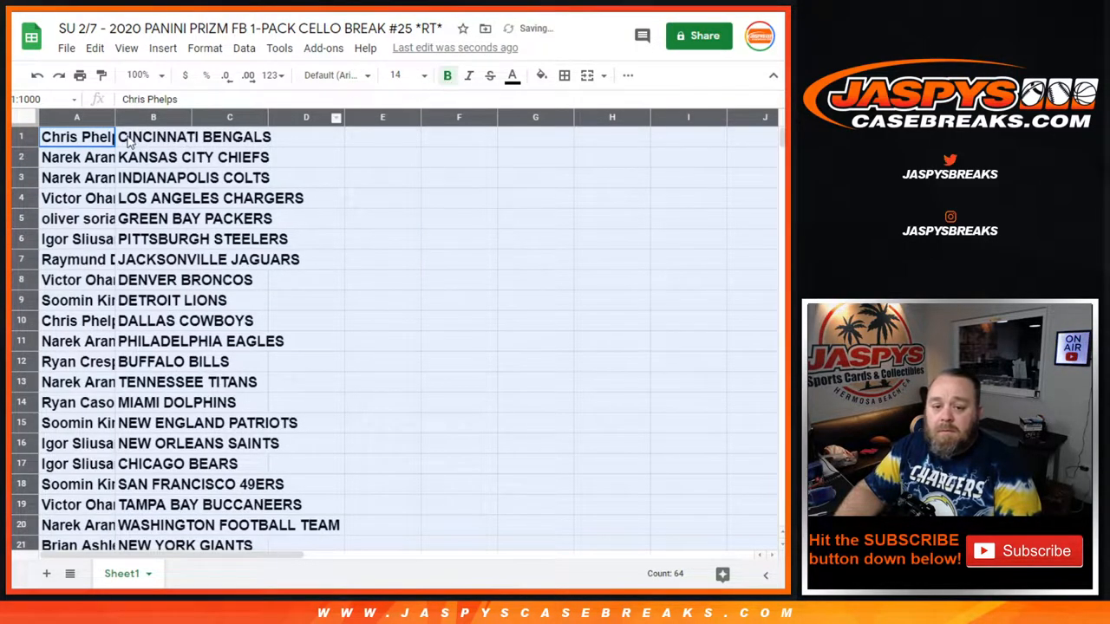
pyautogui.click(84, 136)
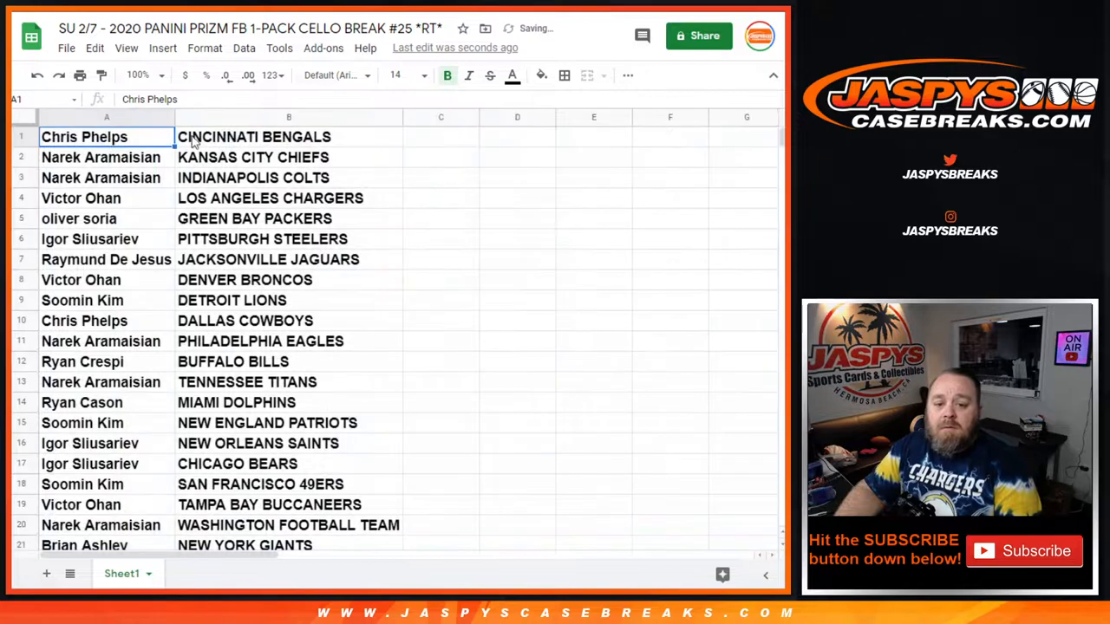
pyautogui.click(289, 136)
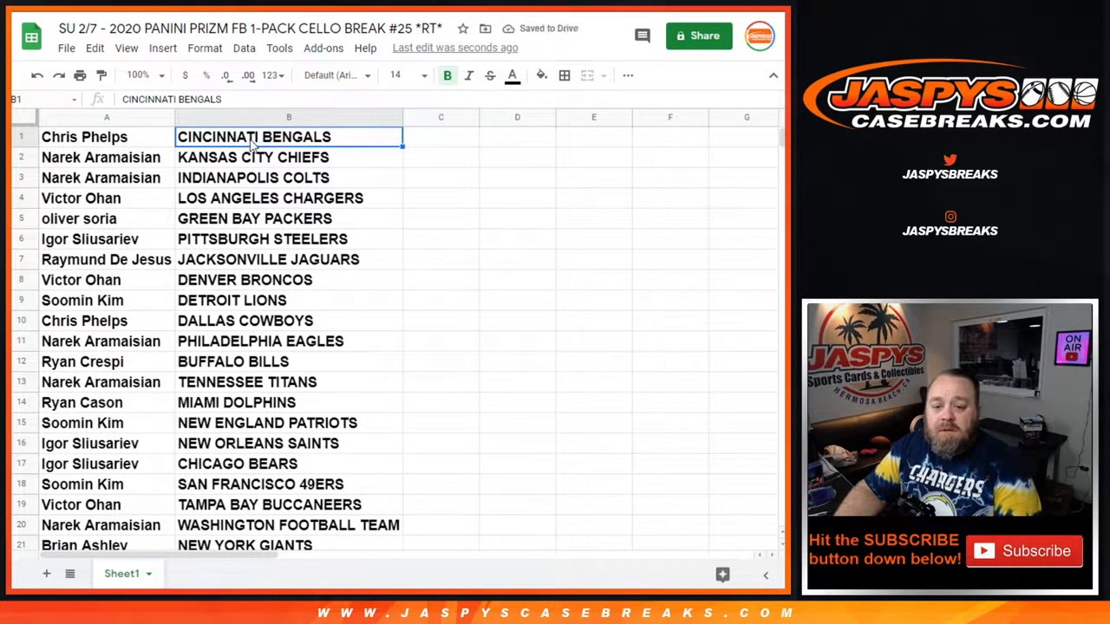
pyautogui.click(80, 198)
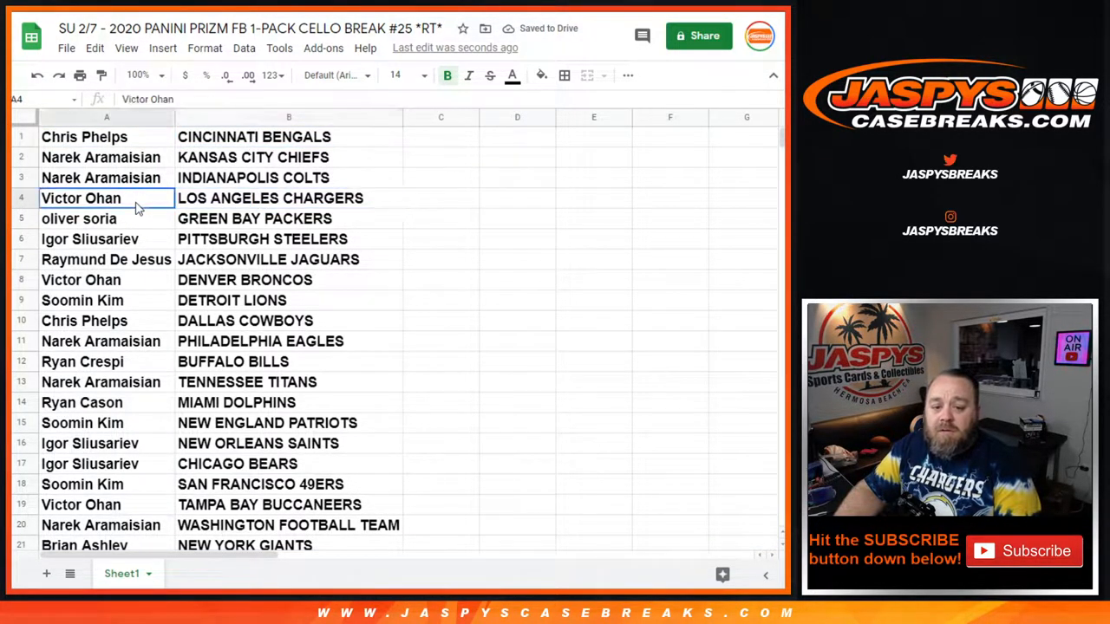
pyautogui.click(289, 218)
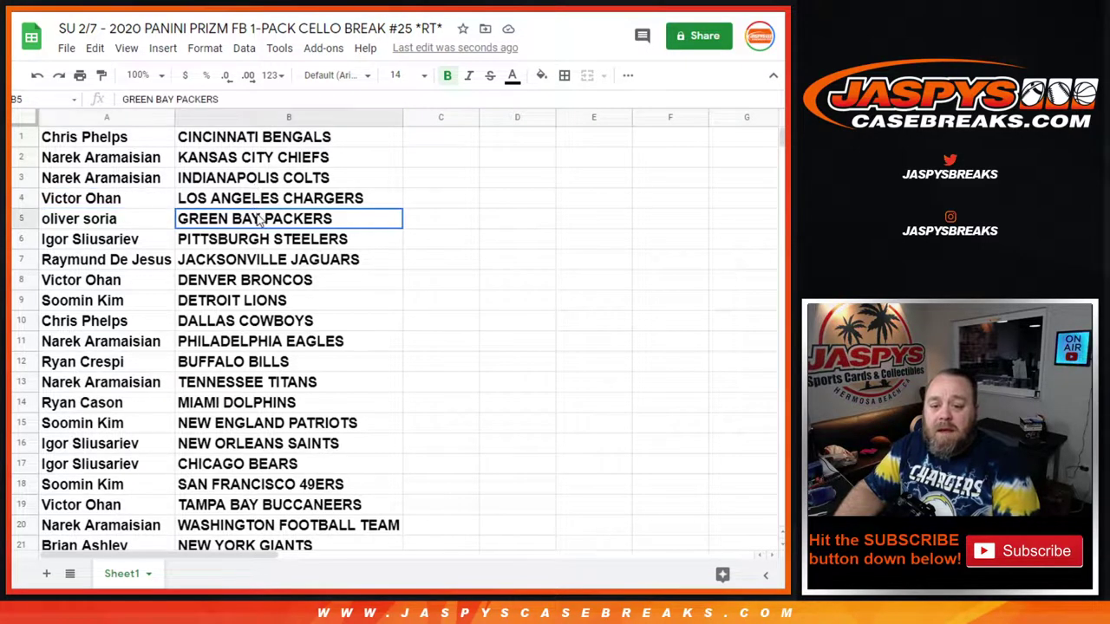
pyautogui.click(78, 217)
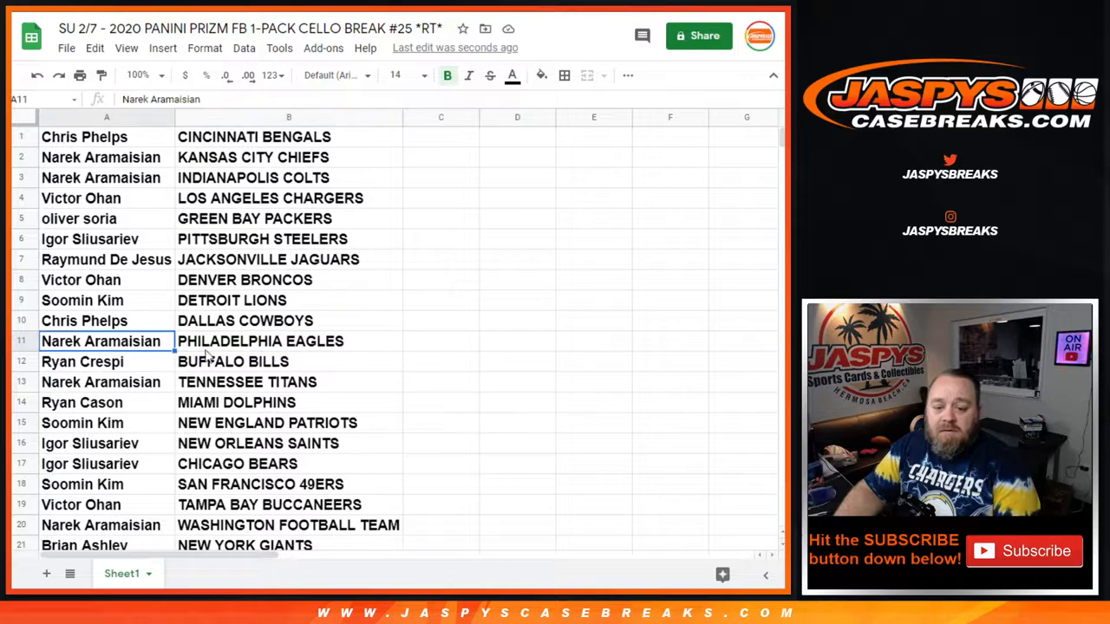
# Select the name–team pairs and open the Borders choices for them.
pyautogui.click(288, 403)
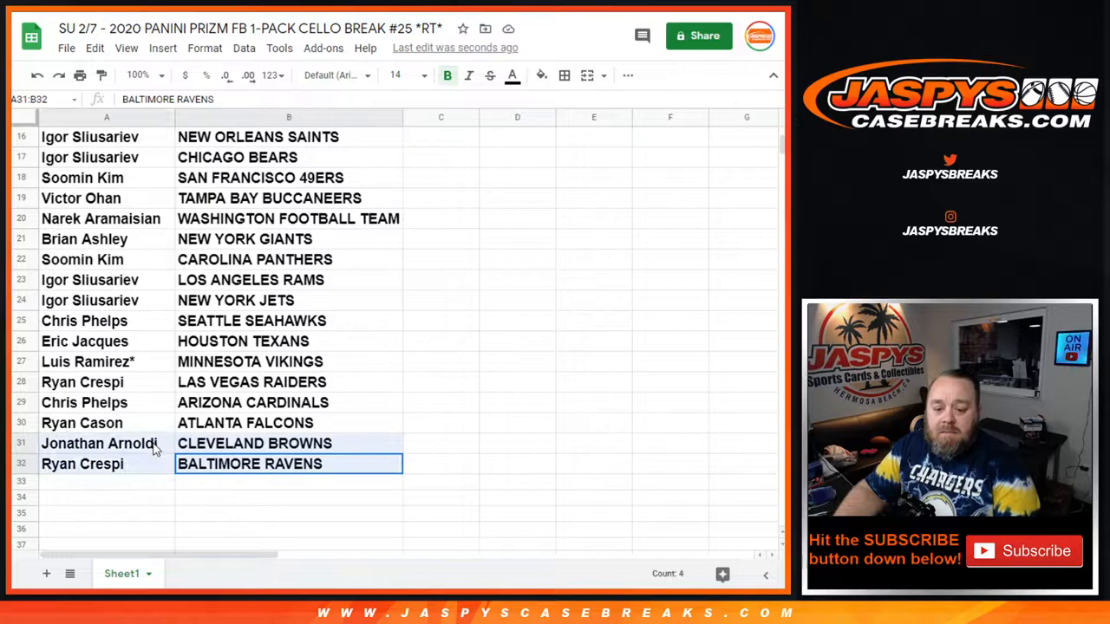
pyautogui.scroll(3)
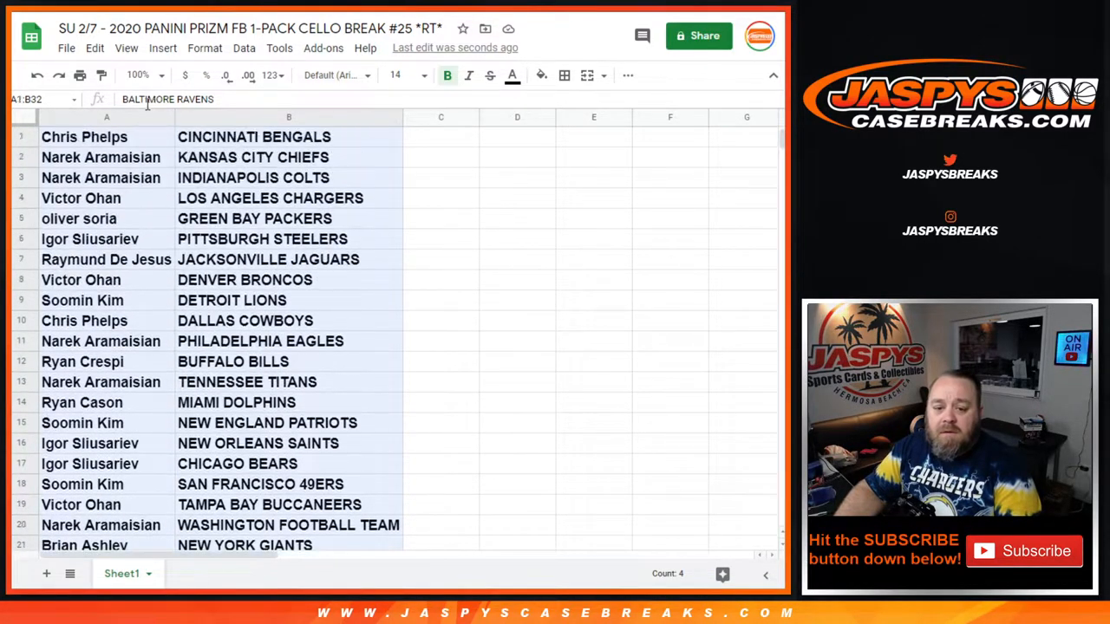
pyautogui.click(563, 75)
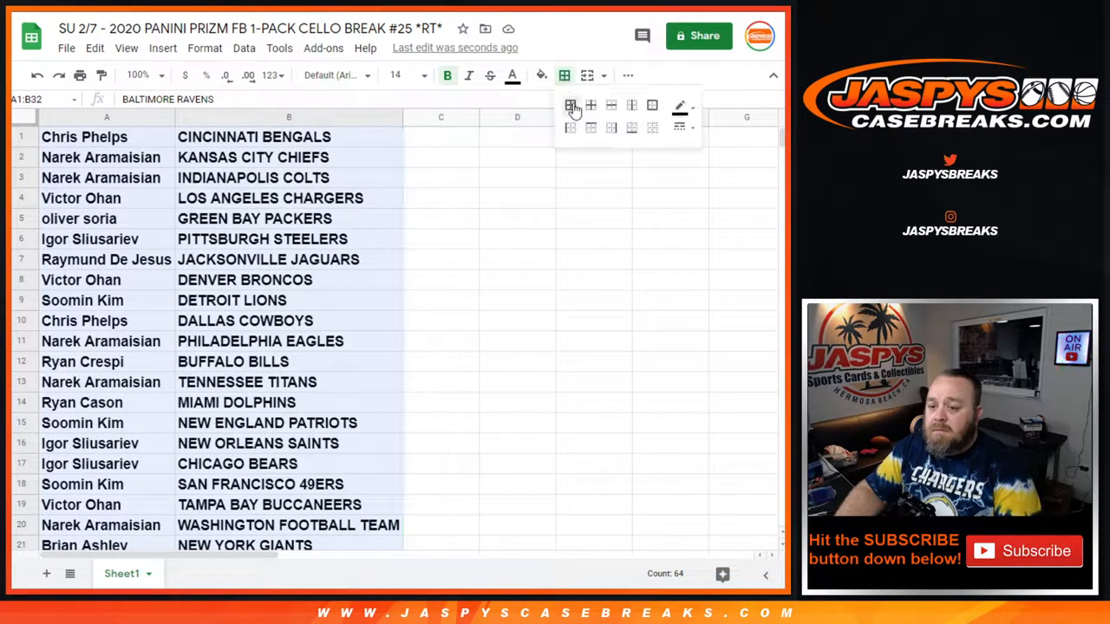
pyautogui.rightClick(289, 117)
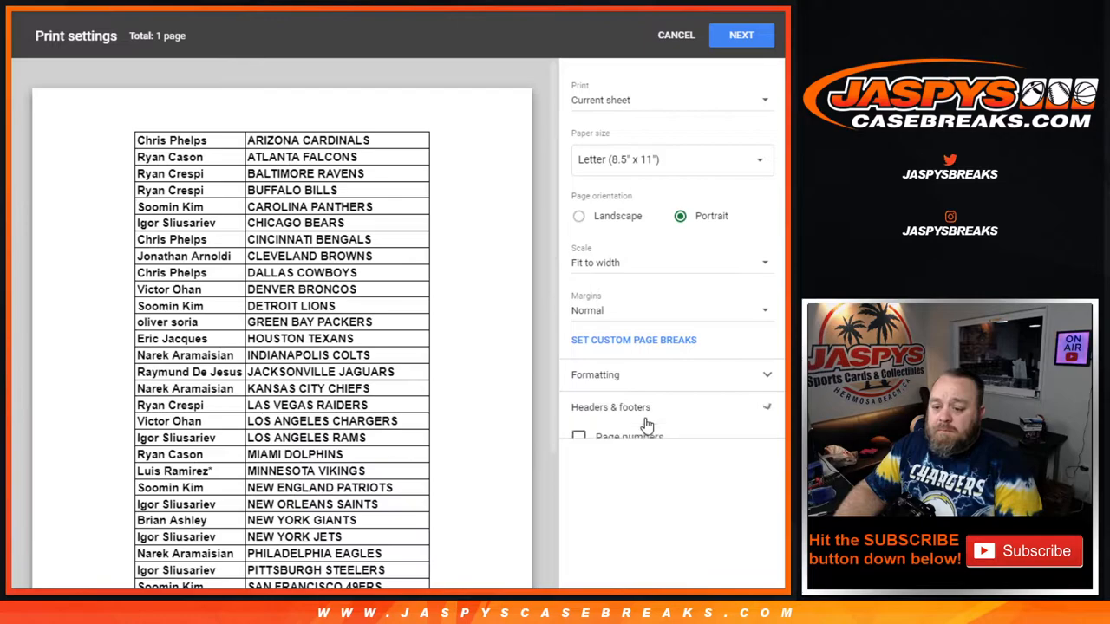
# Expand Headers & footers in print settings and send the sheet to print.
pyautogui.click(740, 34)
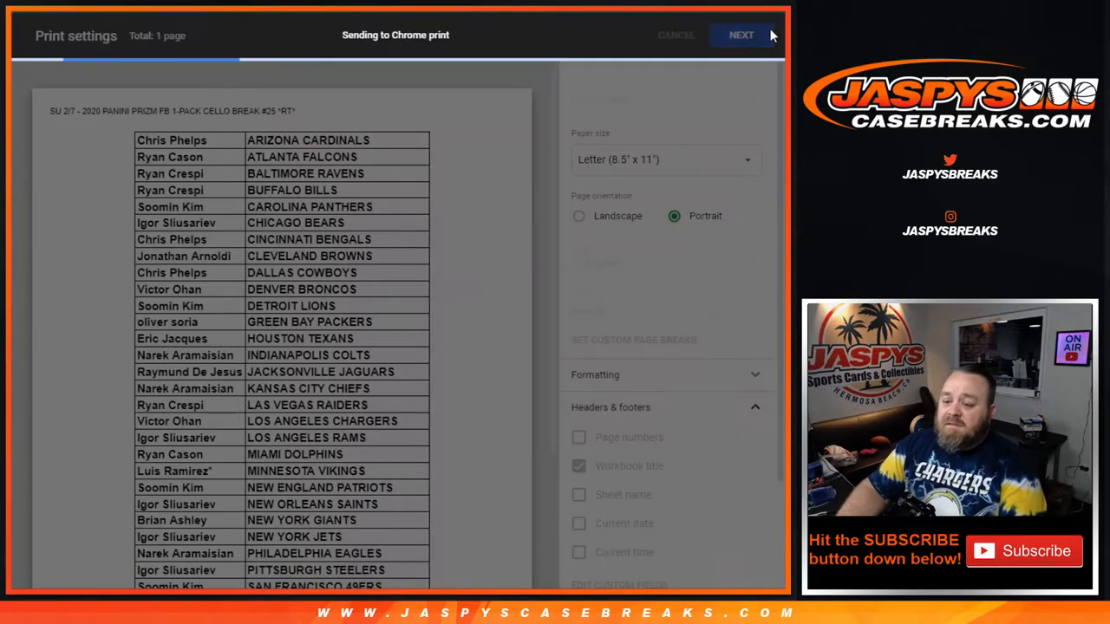
pyautogui.click(676, 35)
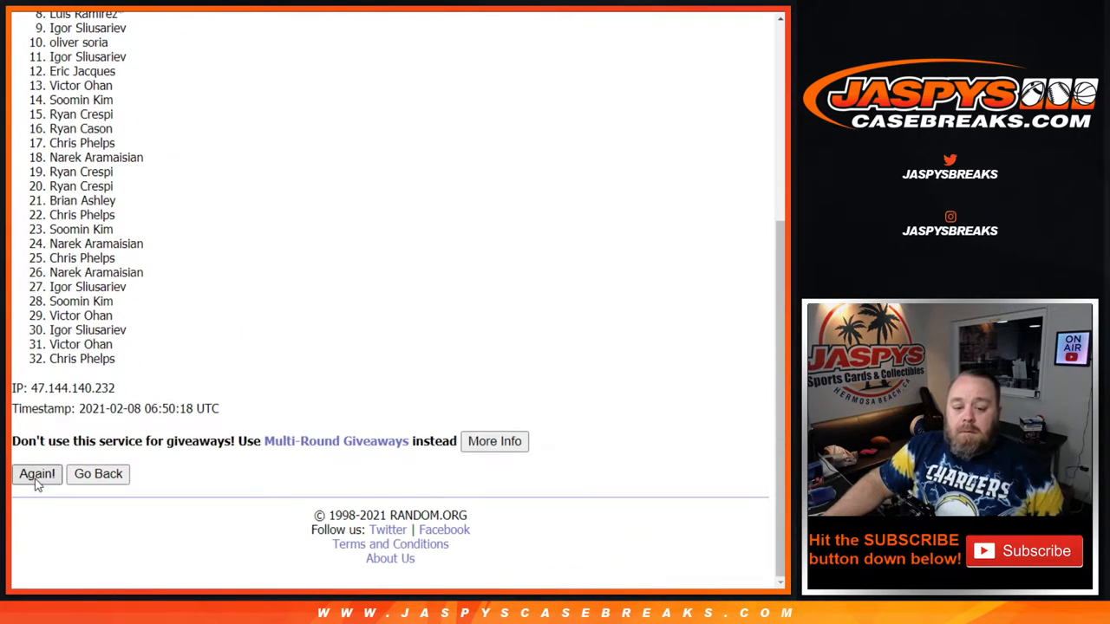
# Reshuffle the customer names to eight total randomizations, then scroll back to the top eight.
pyautogui.click(36, 473)
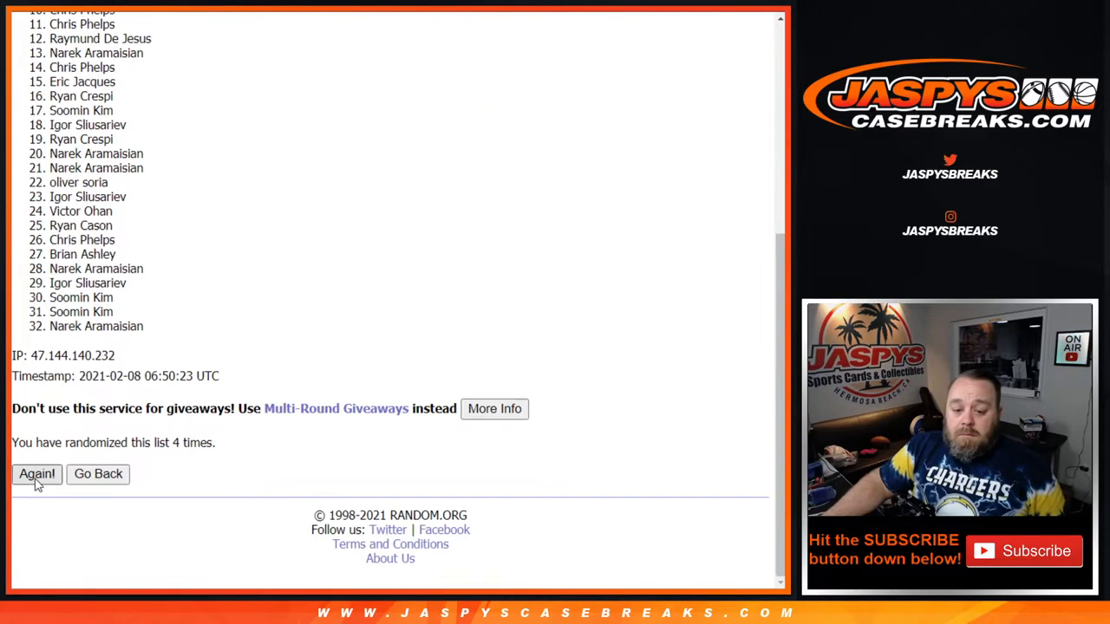
pyautogui.click(37, 474)
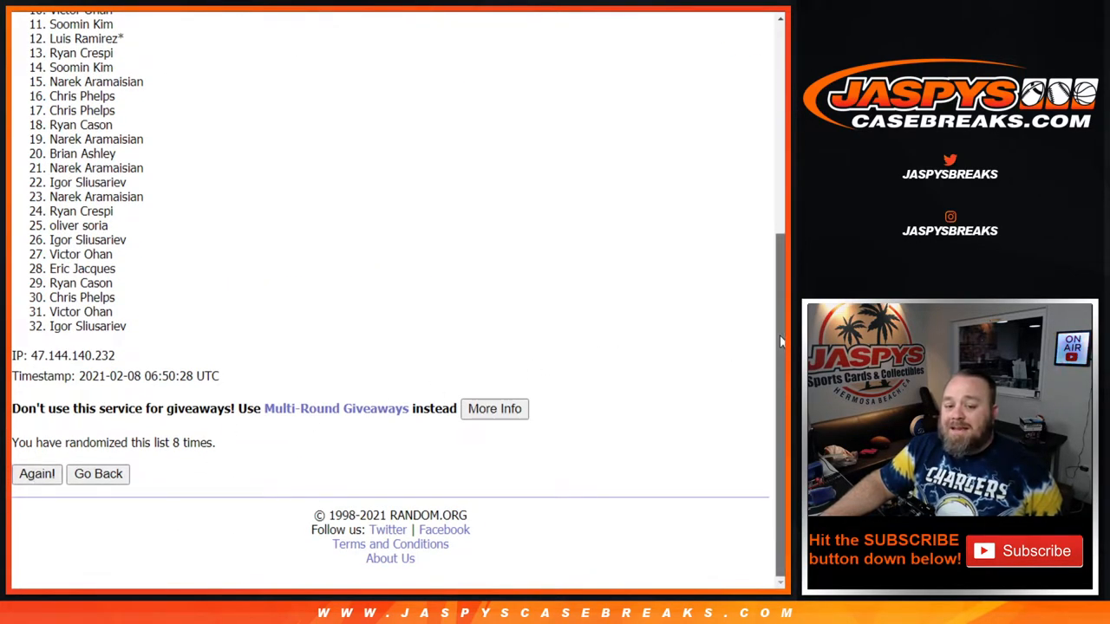
pyautogui.scroll(3)
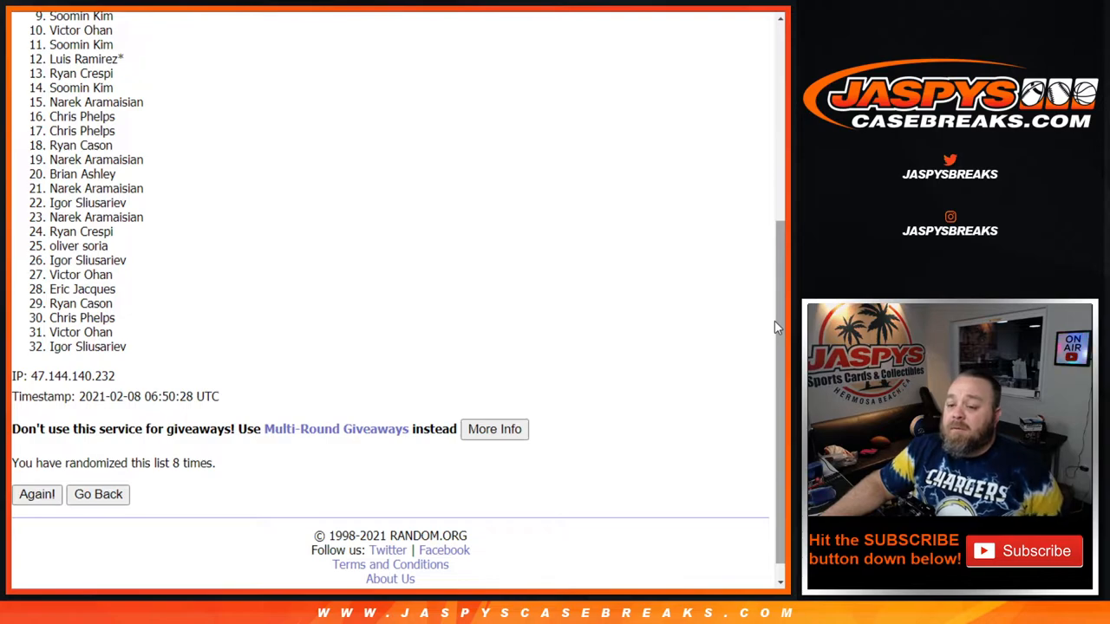
pyautogui.scroll(3)
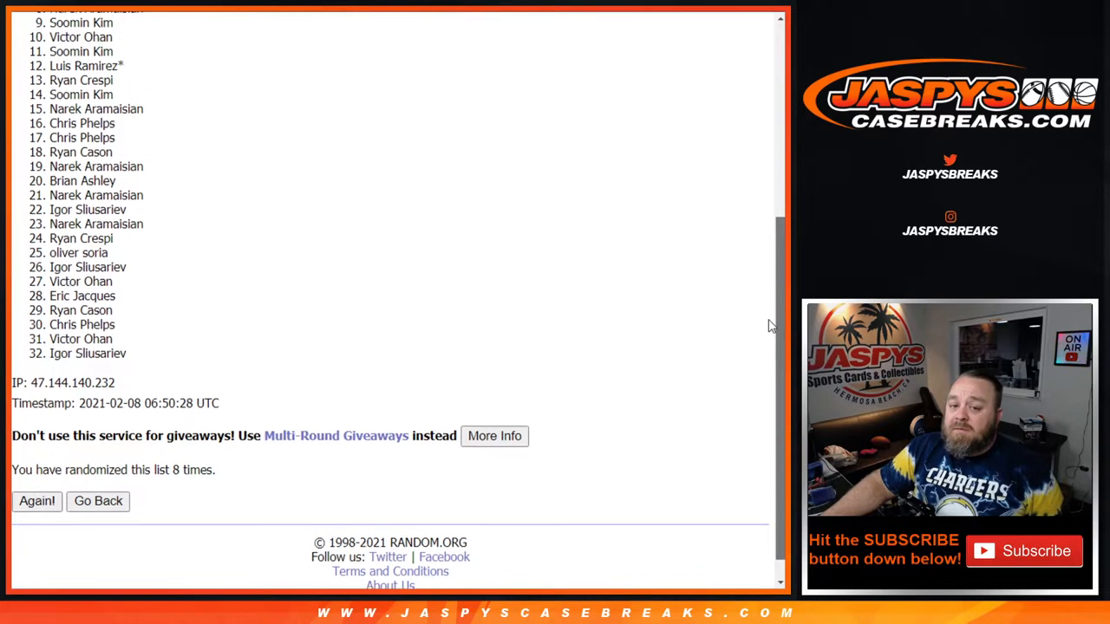
pyautogui.scroll(3)
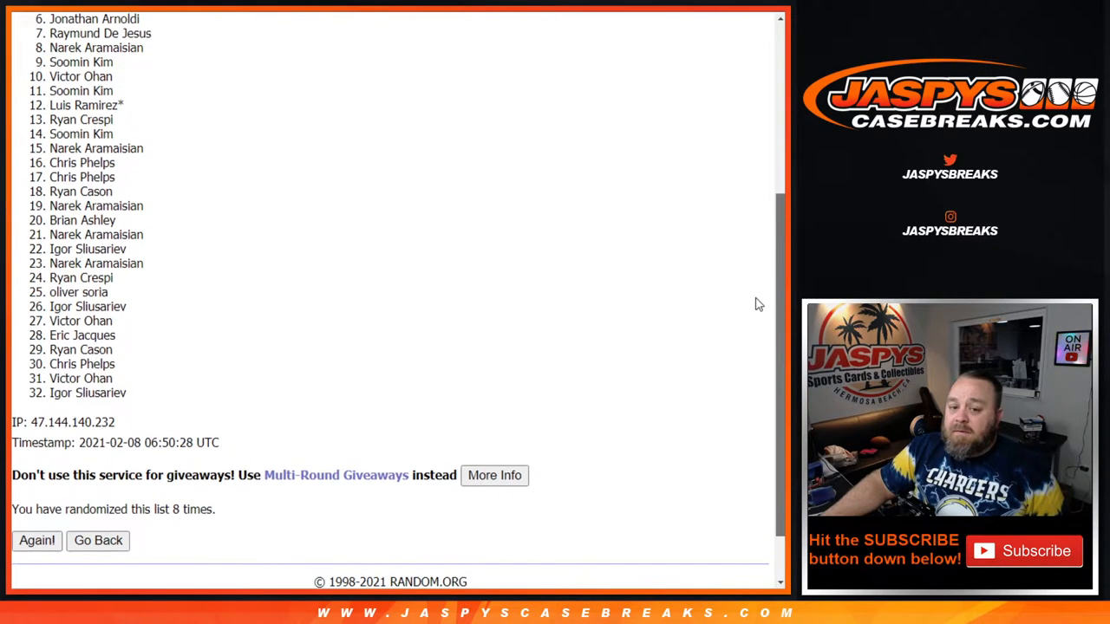
pyautogui.scroll(3)
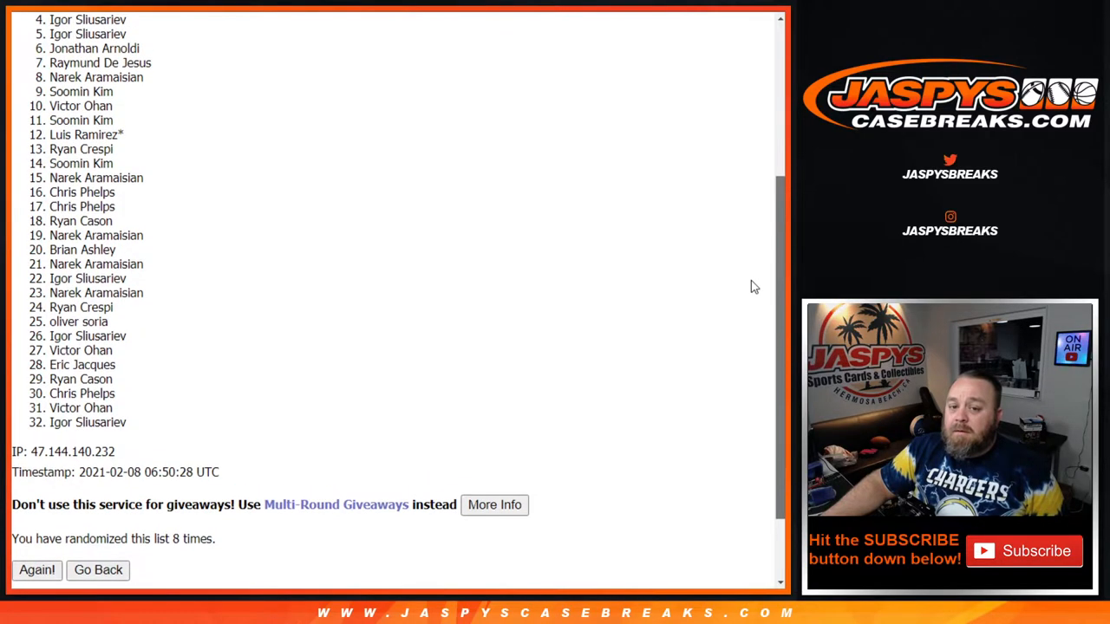
pyautogui.scroll(3)
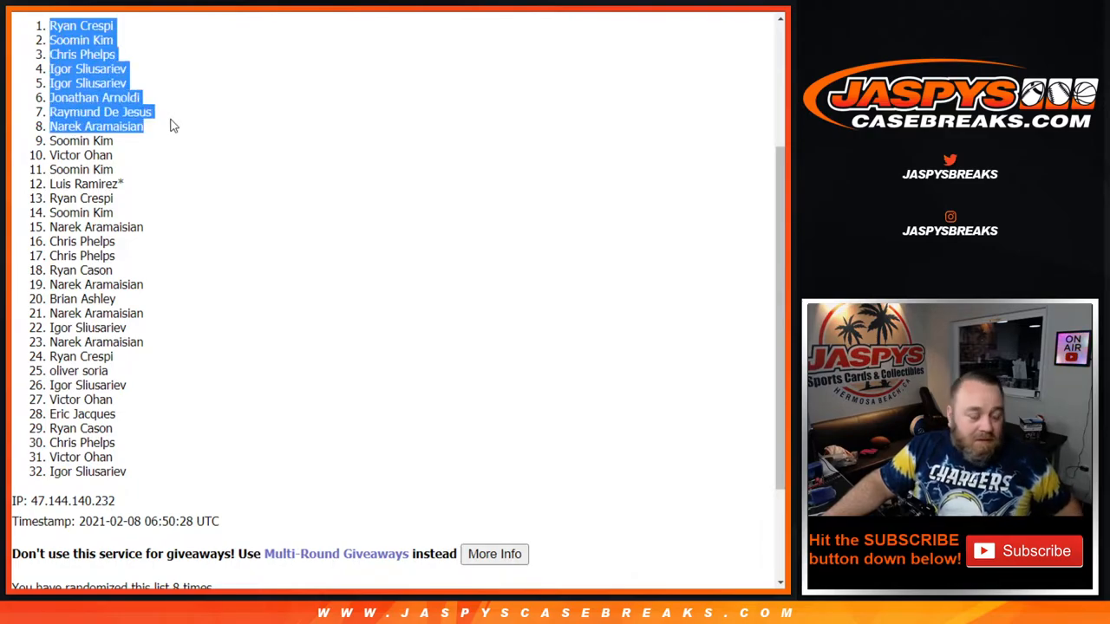
pyautogui.moveTo(200, 199)
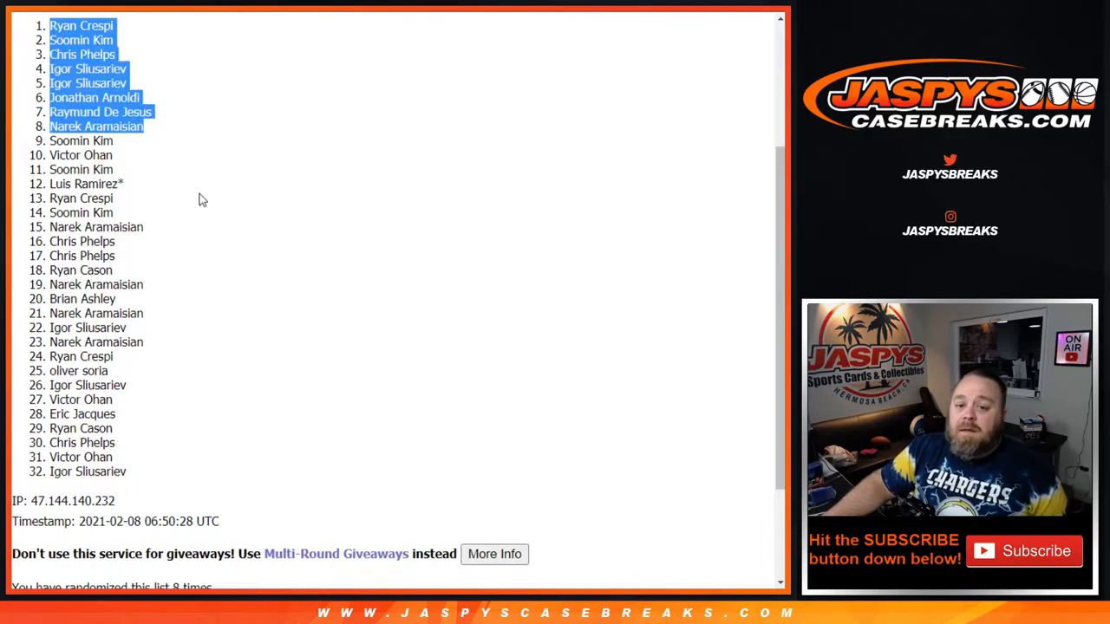
pyautogui.scroll(3)
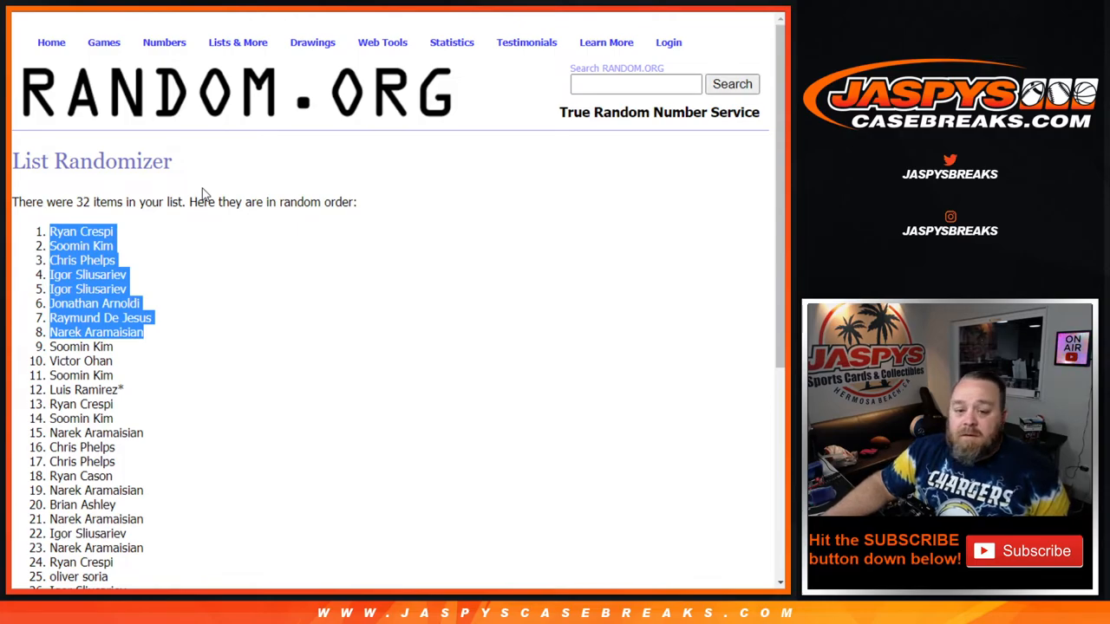
pyautogui.scroll(-3)
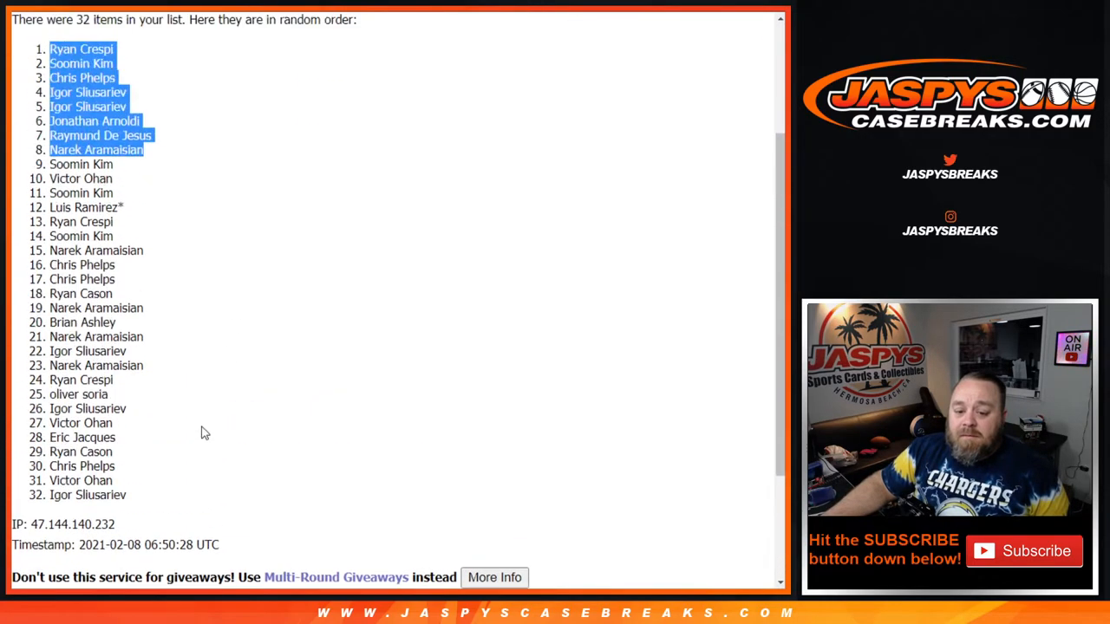